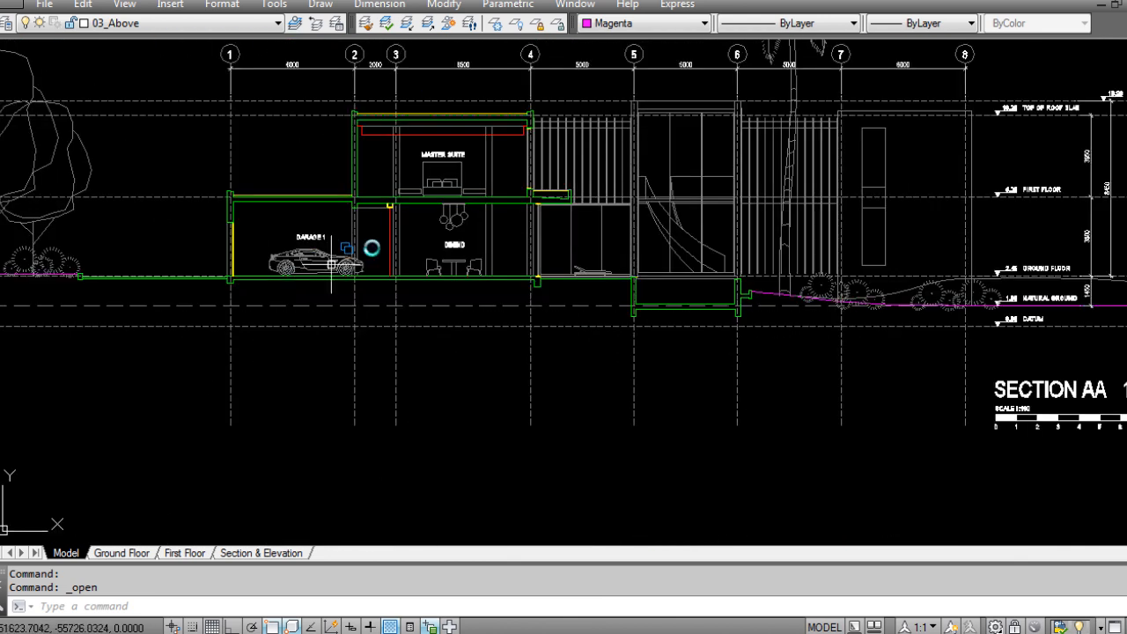
- Zoom from Section AA out to the site plan with terrain contours and both house layouts
scroll(down, 3)
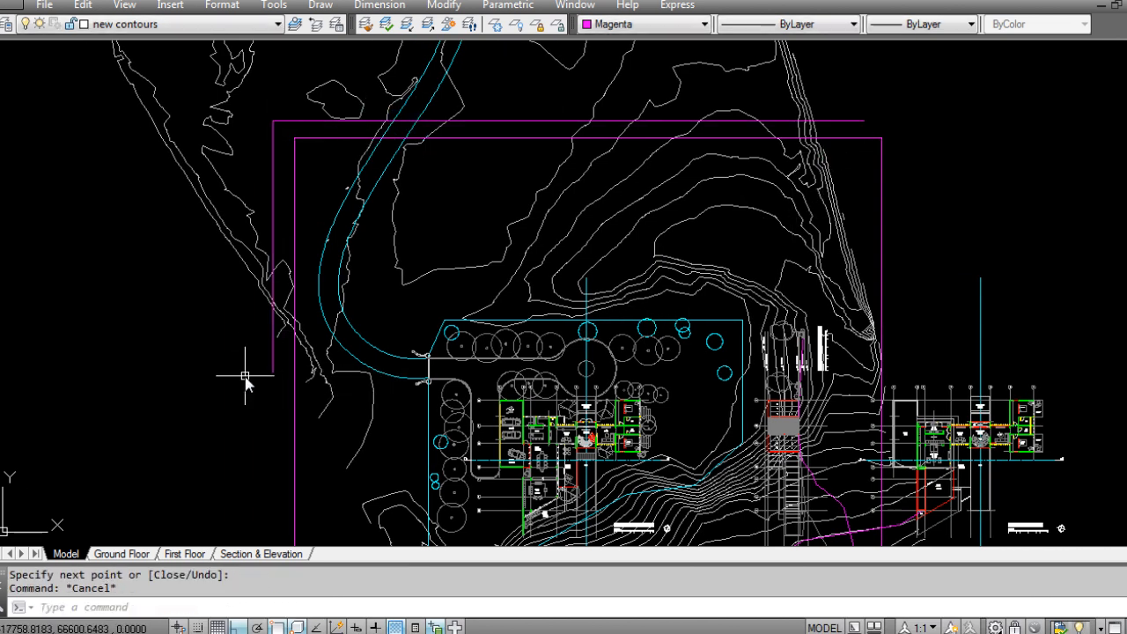
text(tr)
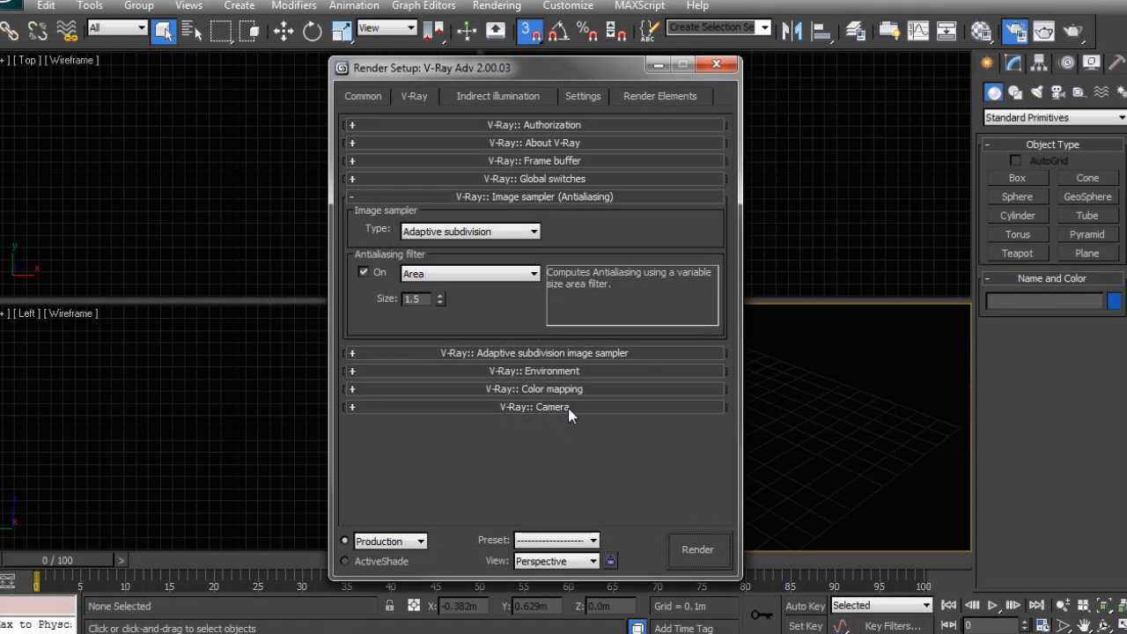
- Clone the Poplar Tree group as instances into a row along the site plan's tree circles
click(717, 64)
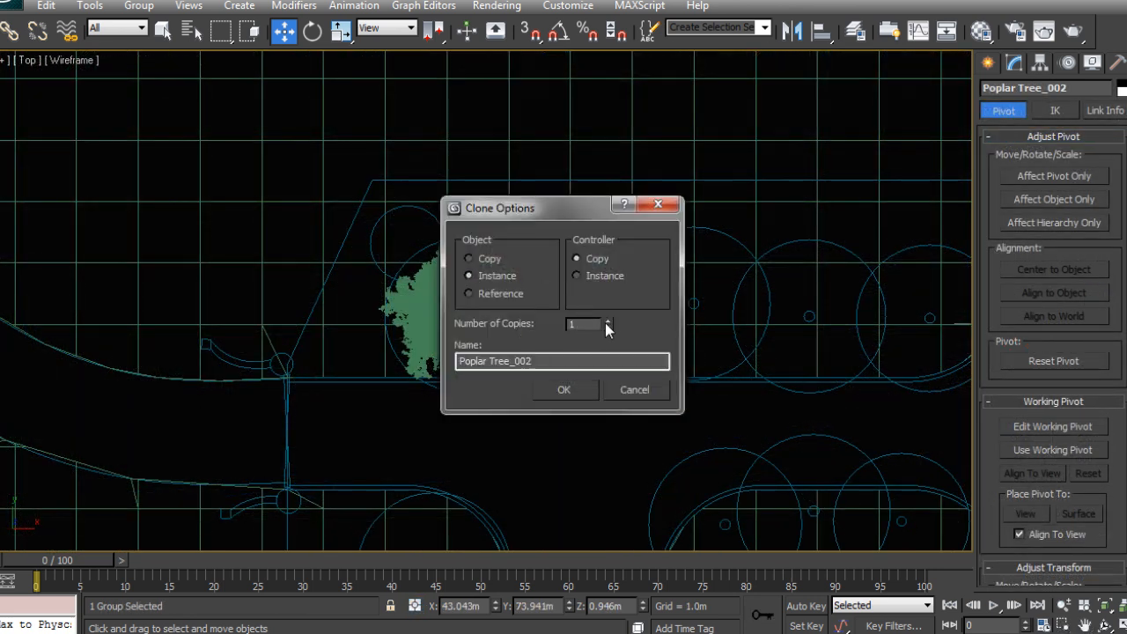
click(564, 389)
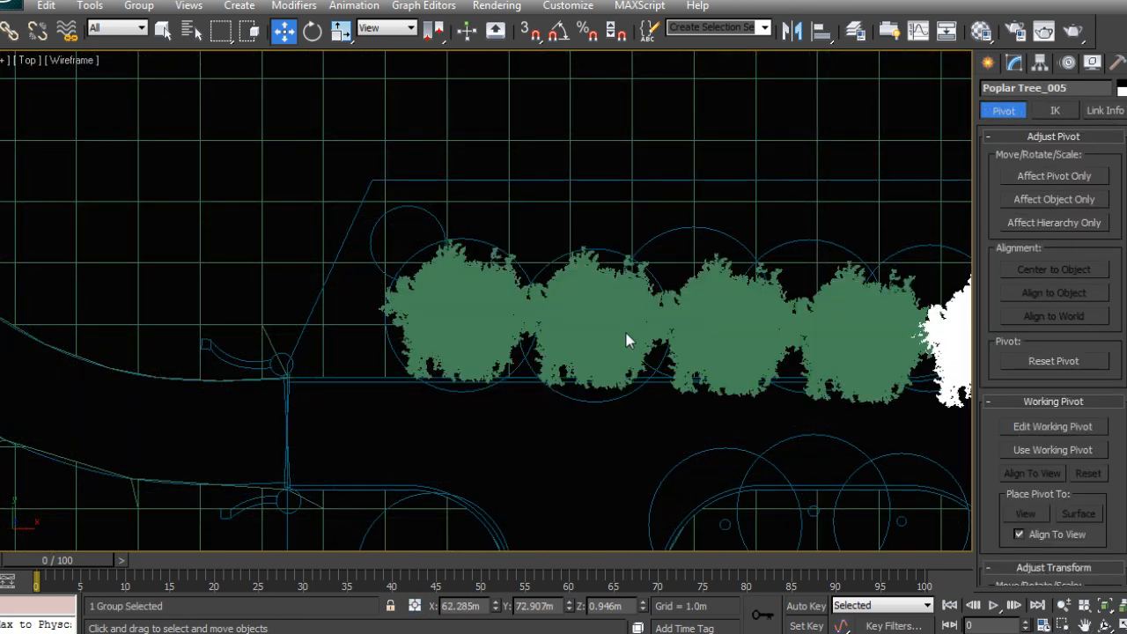